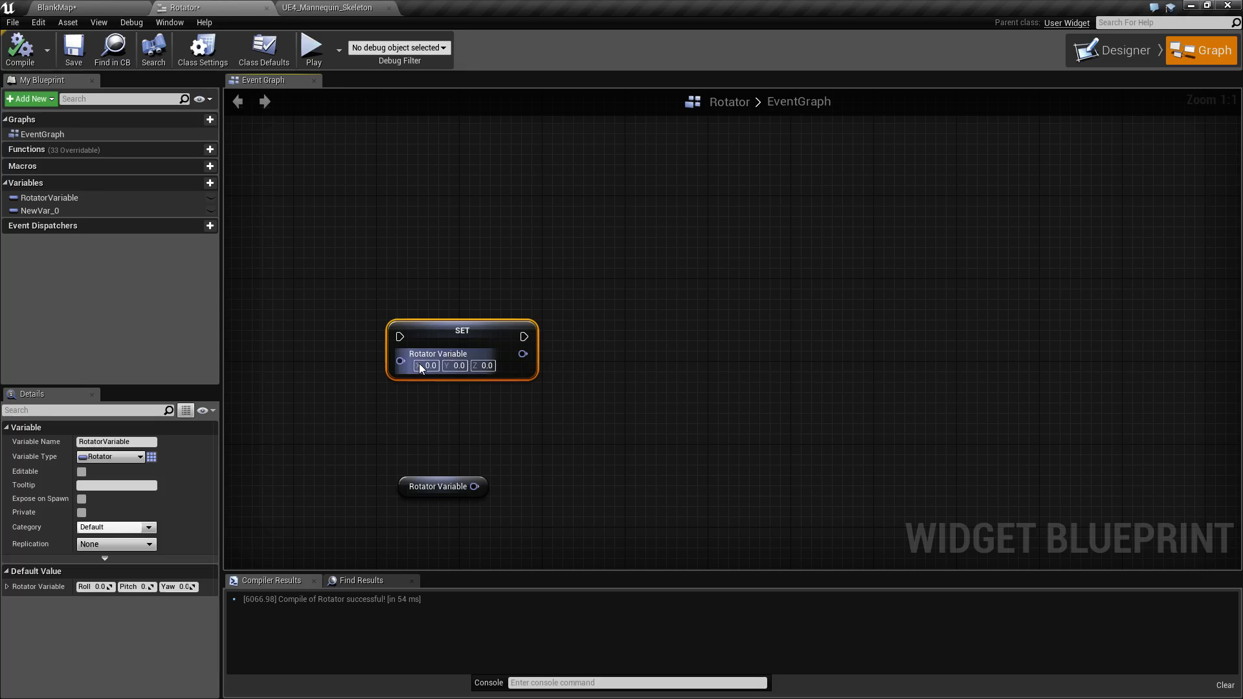
{"action": "mouse_move", "coordinate": [400, 363]}
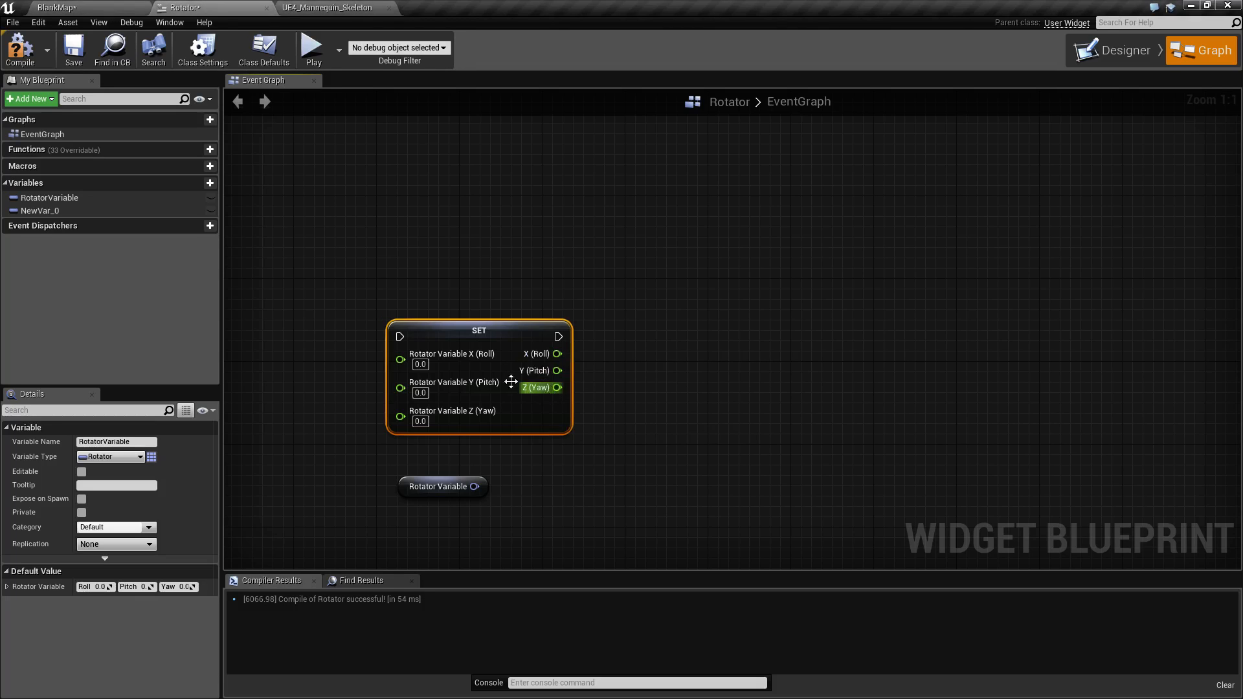
{"action": "mouse_move", "coordinate": [476, 361]}
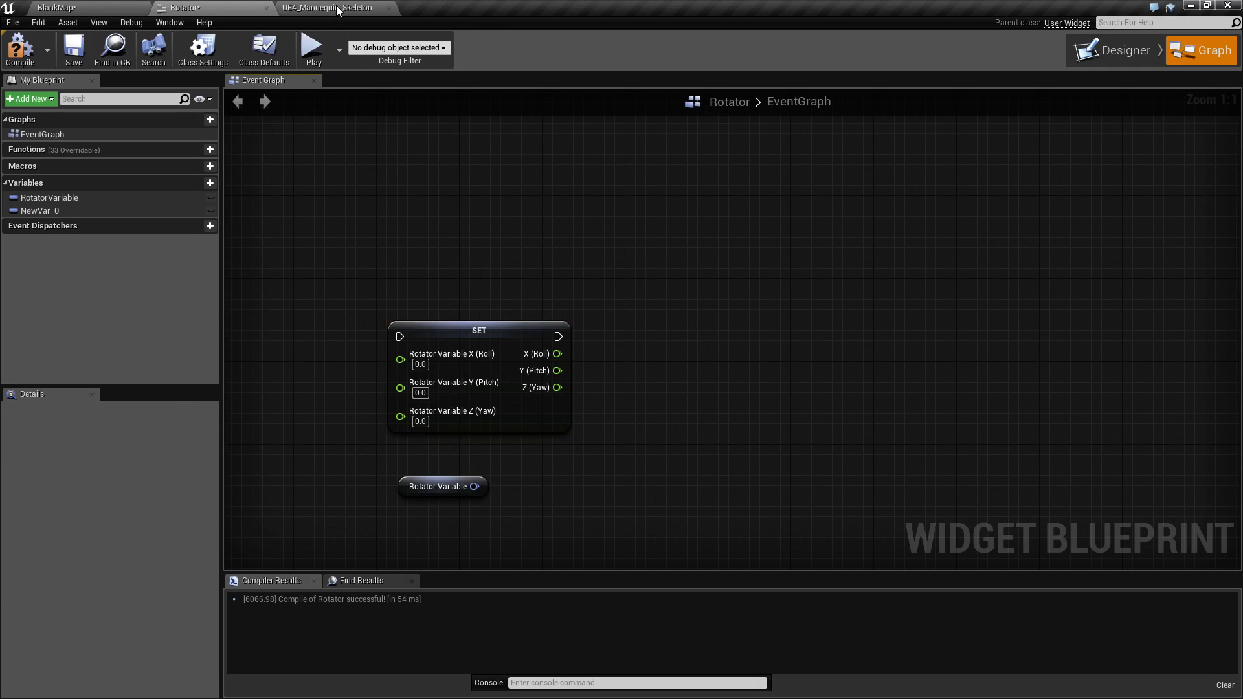
Show the UE4_Mannequin_Skeleton with the head bone's rotation gizmo in the viewport.
{"action": "left_click", "coordinate": [325, 7]}
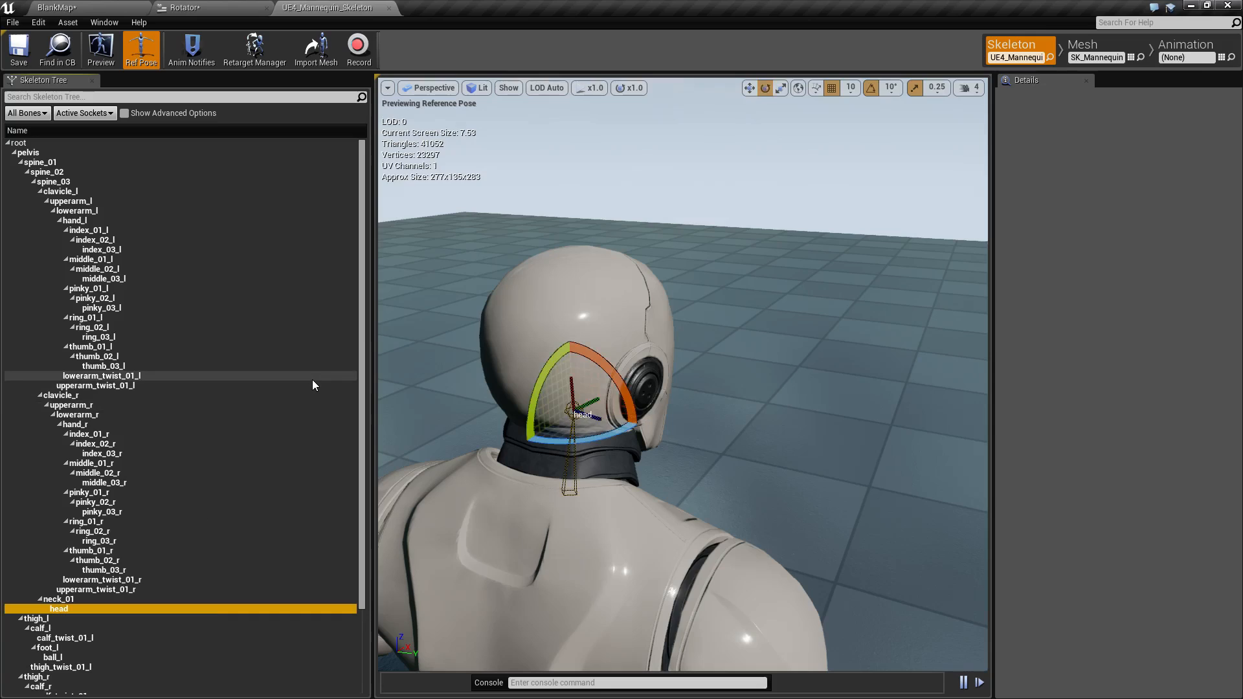
{"action": "mouse_move", "coordinate": [603, 404]}
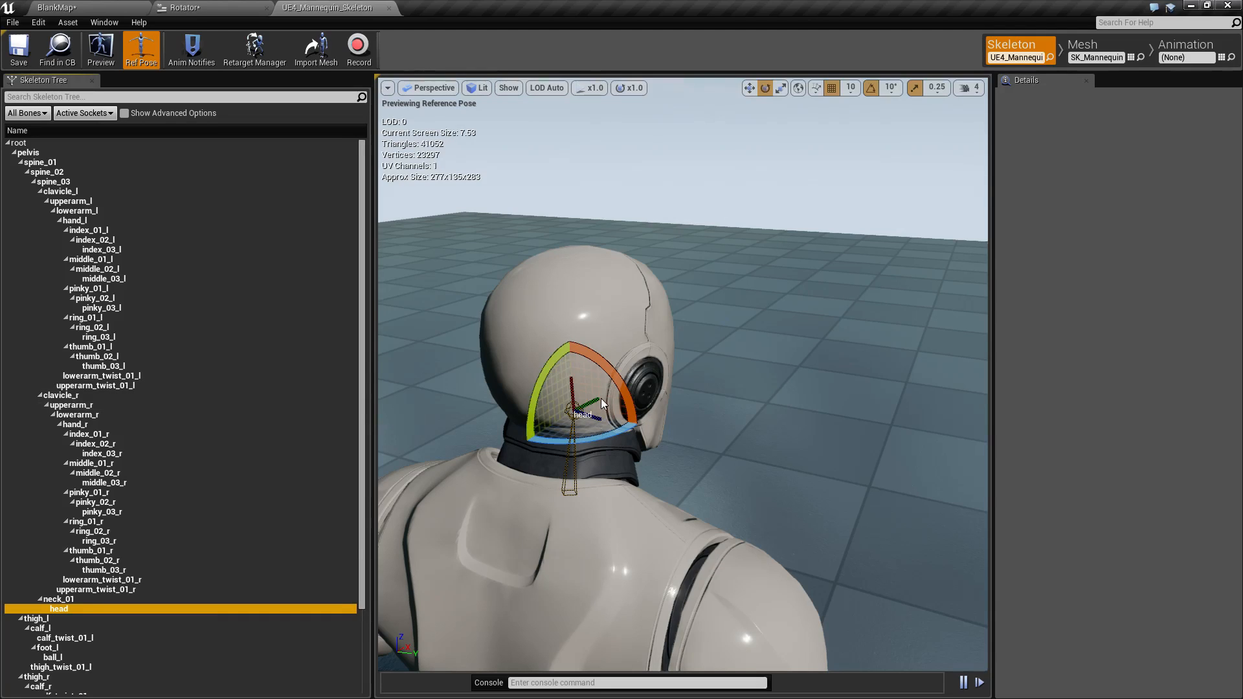
{"action": "mouse_move", "coordinate": [664, 422]}
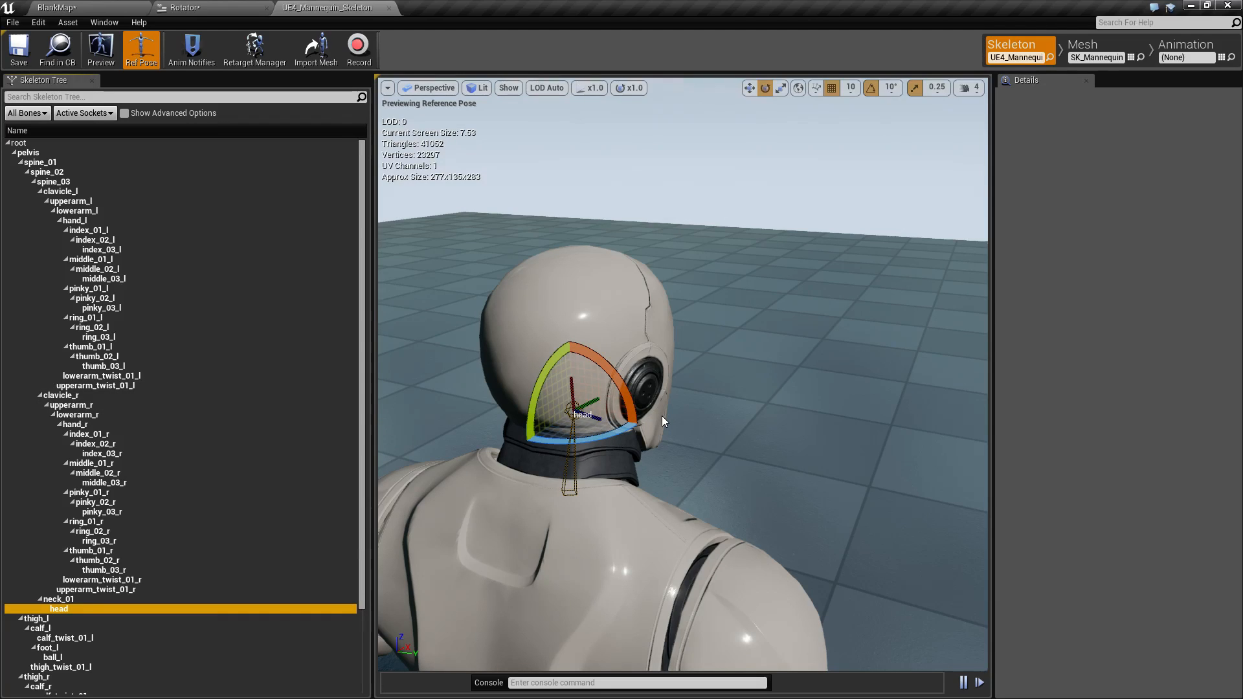